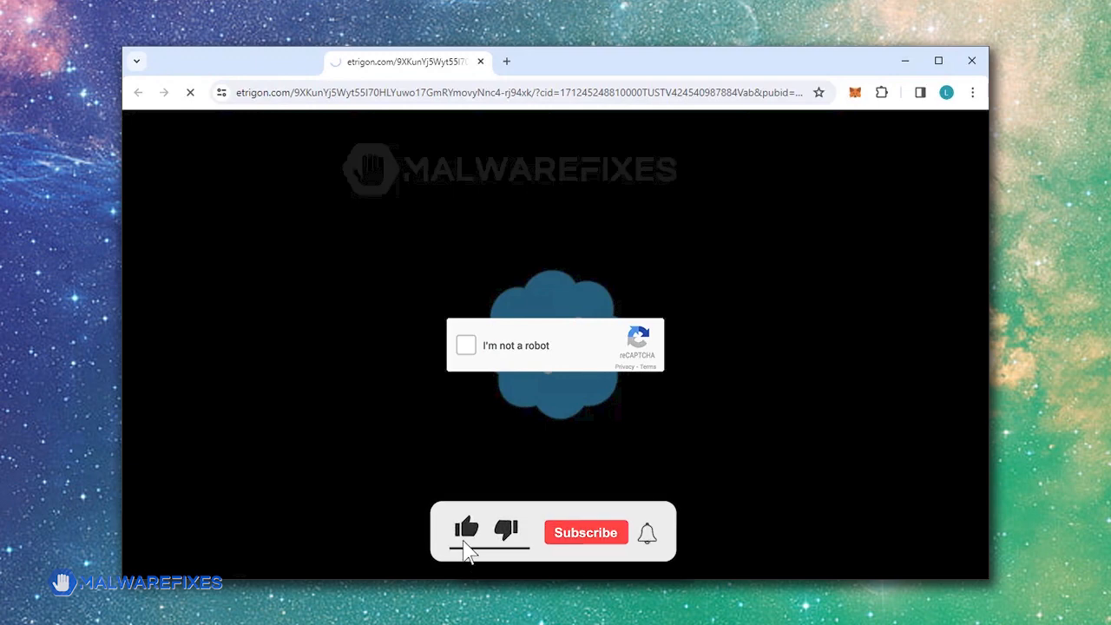
Step: Interact with the new tab page before heading to the Chrome menu
{"action": "left_click", "coordinate": [585, 531]}
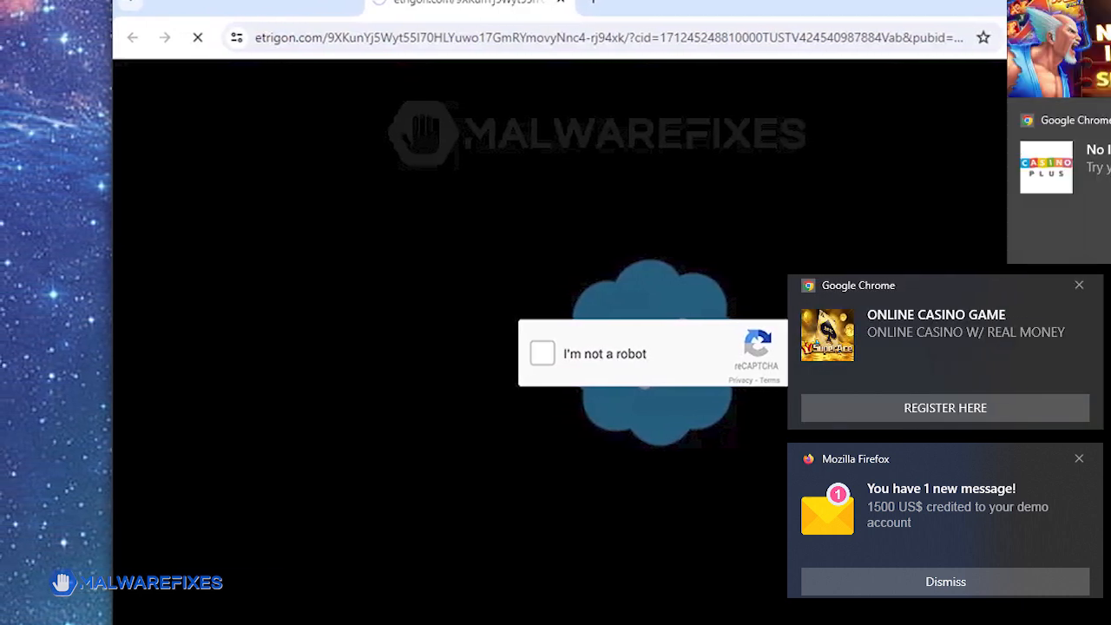
{"action": "left_click", "coordinate": [944, 582]}
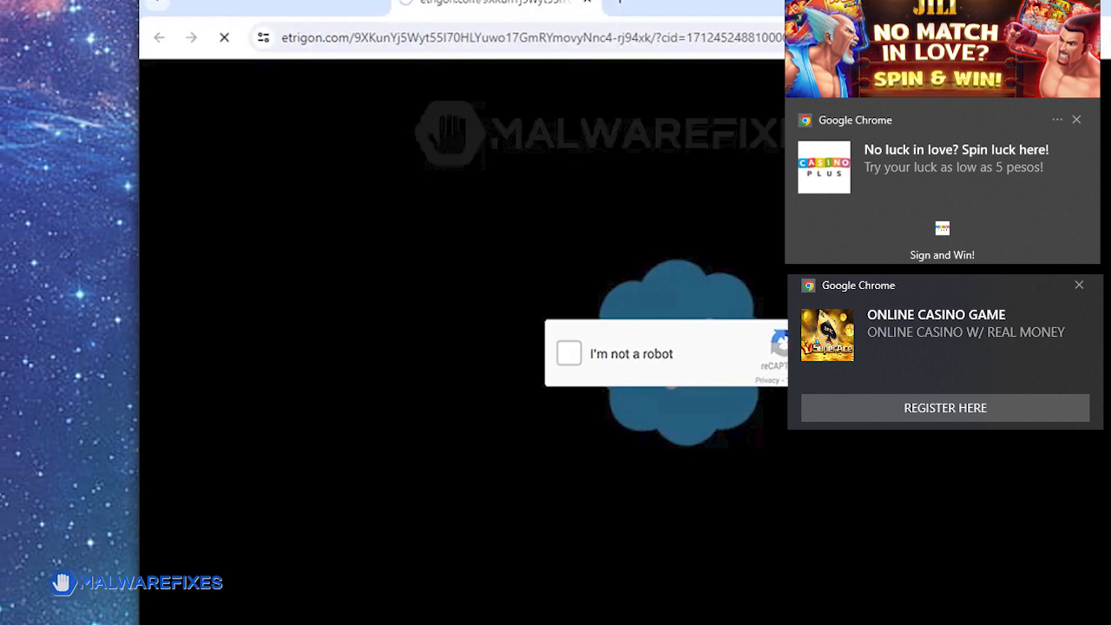
{"action": "left_click", "coordinate": [1080, 285]}
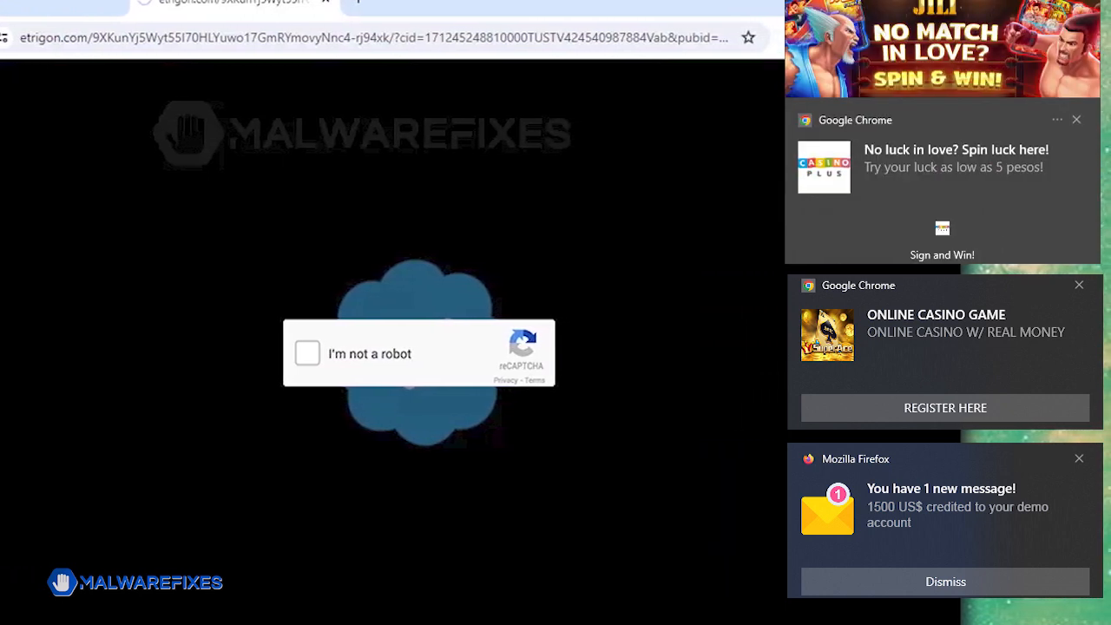
{"action": "left_click", "coordinate": [944, 581]}
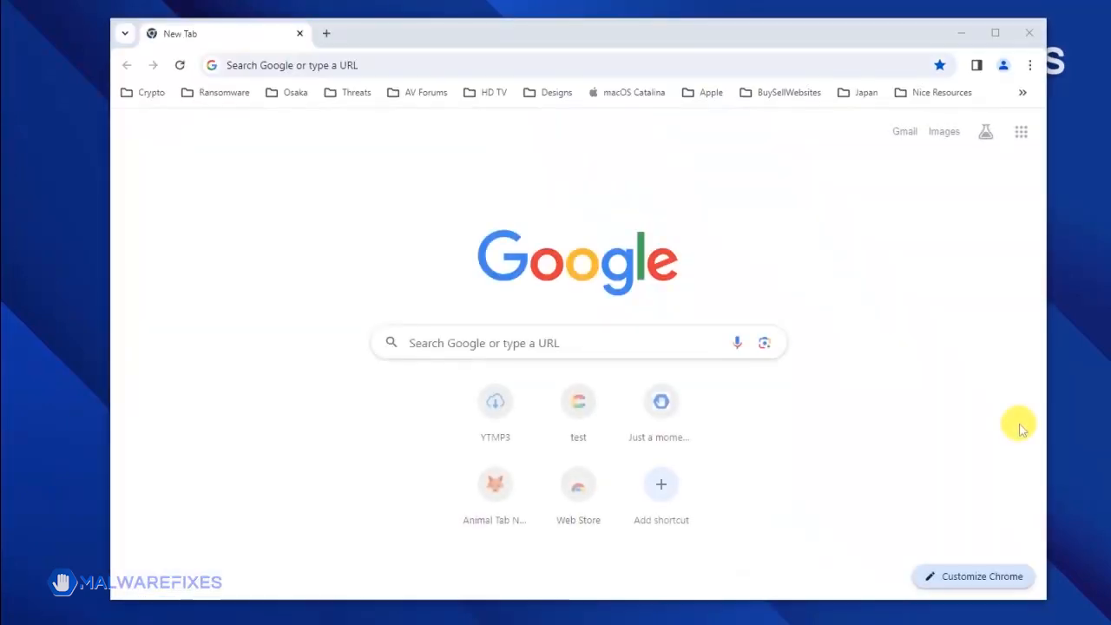
{"action": "mouse_move", "coordinate": [1031, 66]}
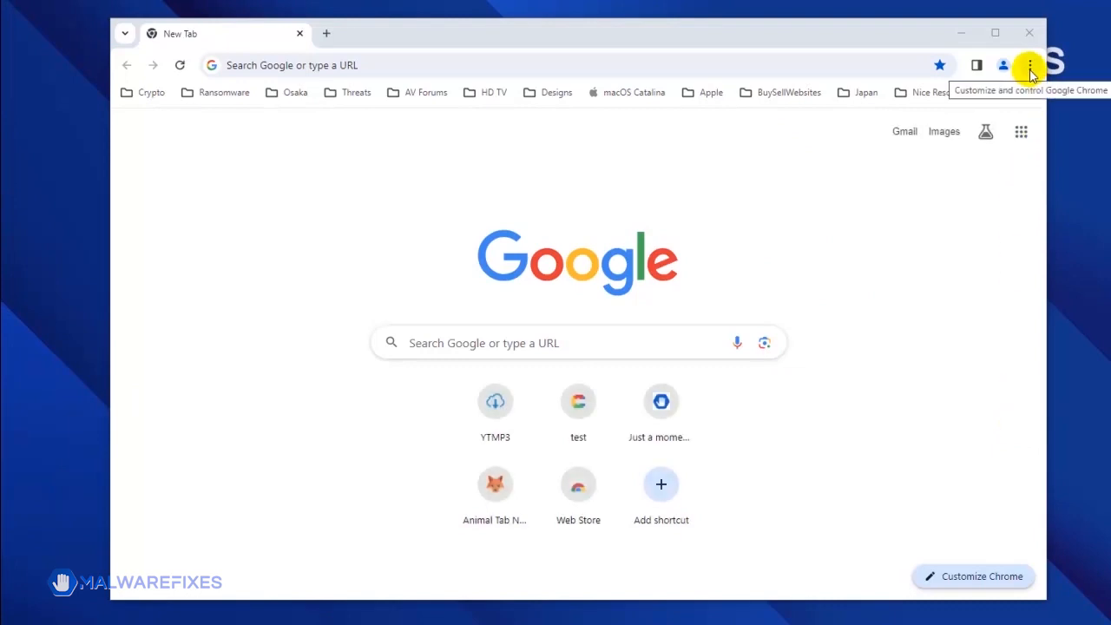
Step: Reach Chrome Settings through the three-dot Customize and control menu
{"action": "left_click", "coordinate": [1029, 66]}
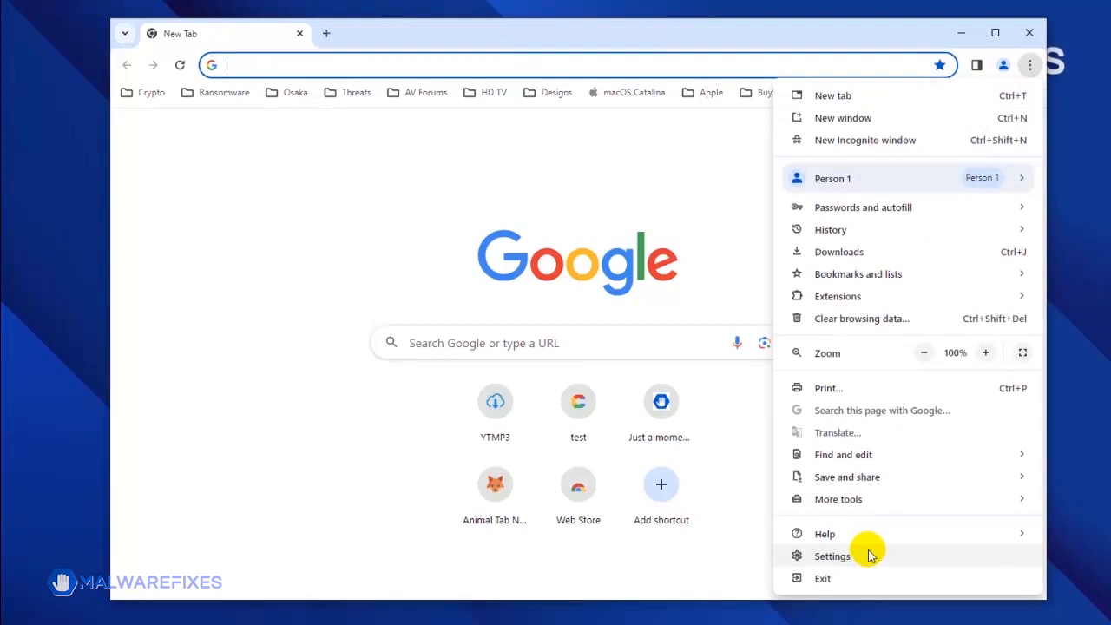
{"action": "left_click", "coordinate": [831, 556]}
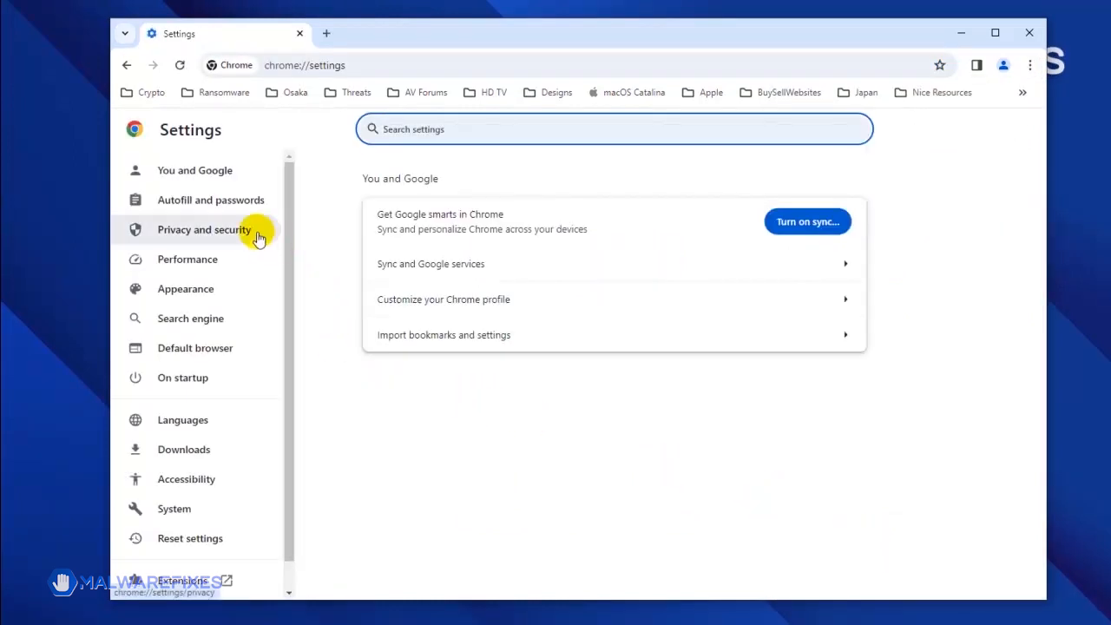
Step: Reach Site settings under Privacy and security and scroll to the notification permission lists
{"action": "left_click", "coordinate": [203, 229]}
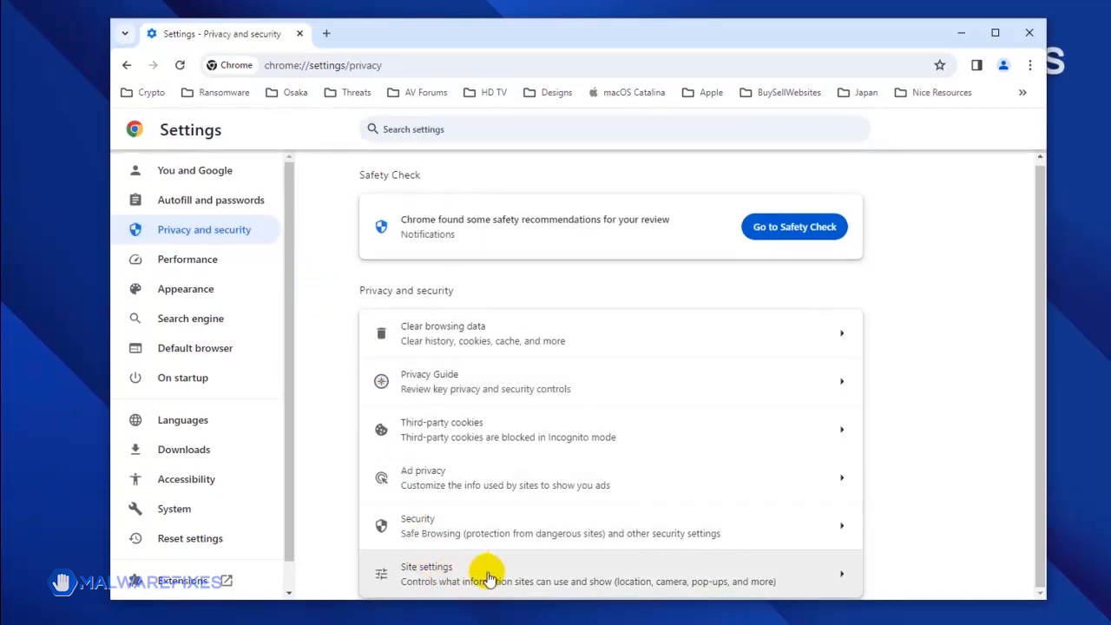
{"action": "left_click", "coordinate": [489, 573]}
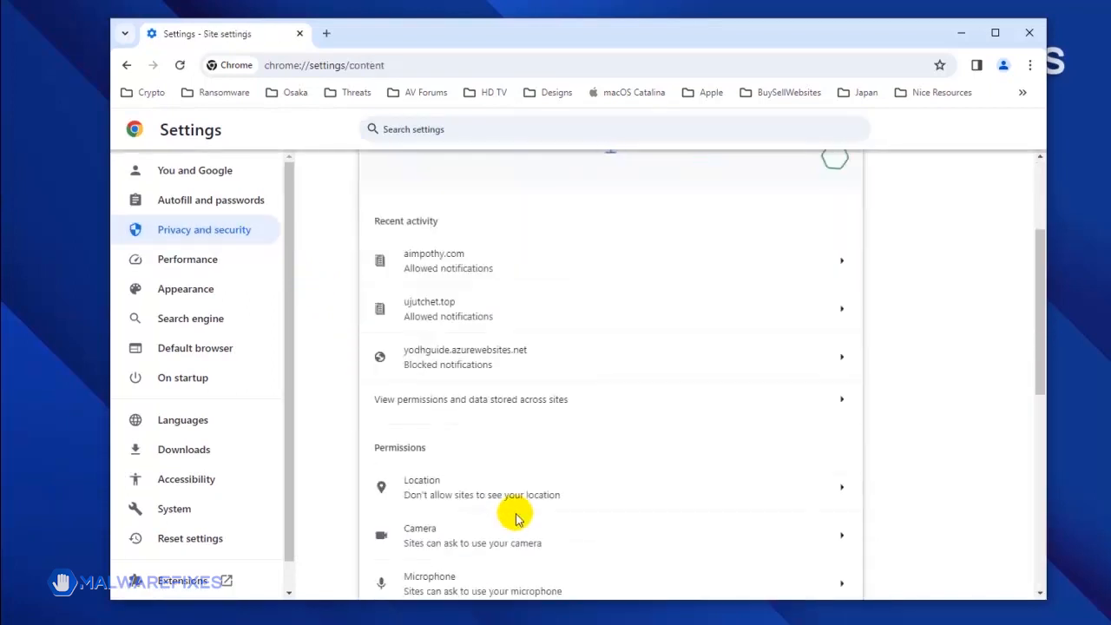
{"action": "scroll", "scroll_direction": "down", "scroll_amount": 3}
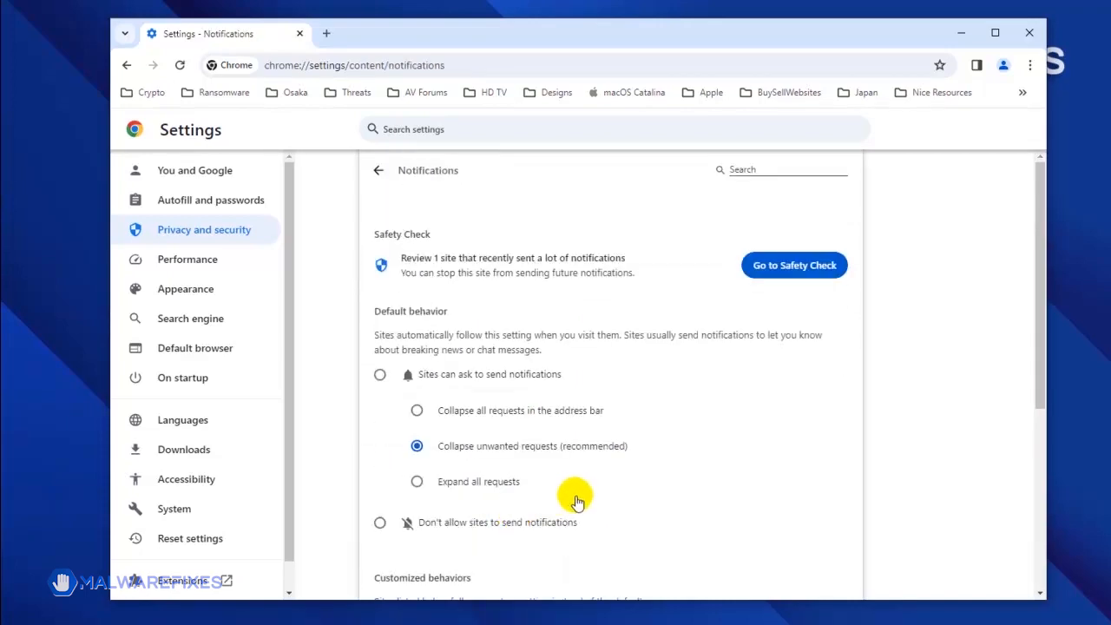
{"action": "scroll", "scroll_direction": "down", "scroll_amount": 3}
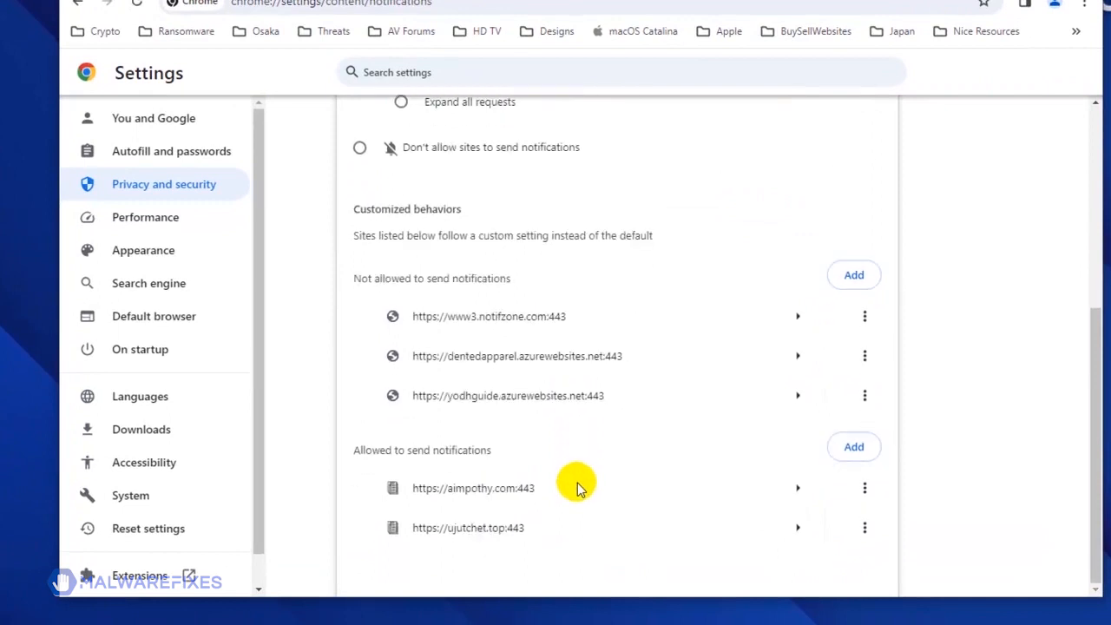
{"action": "mouse_move", "coordinate": [499, 465]}
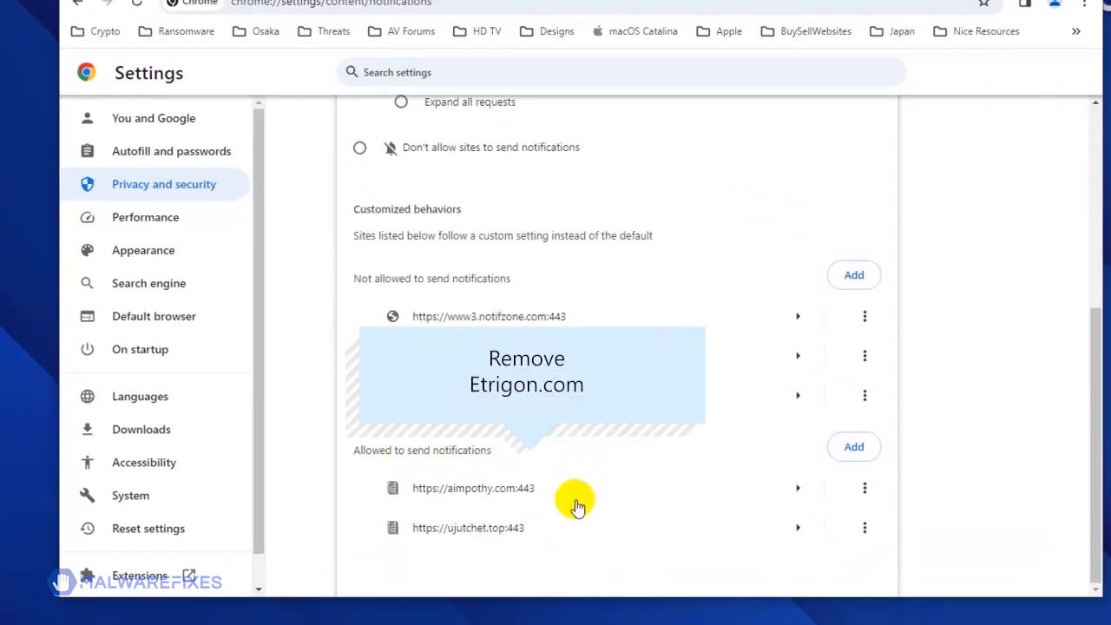
{"action": "mouse_move", "coordinate": [867, 487]}
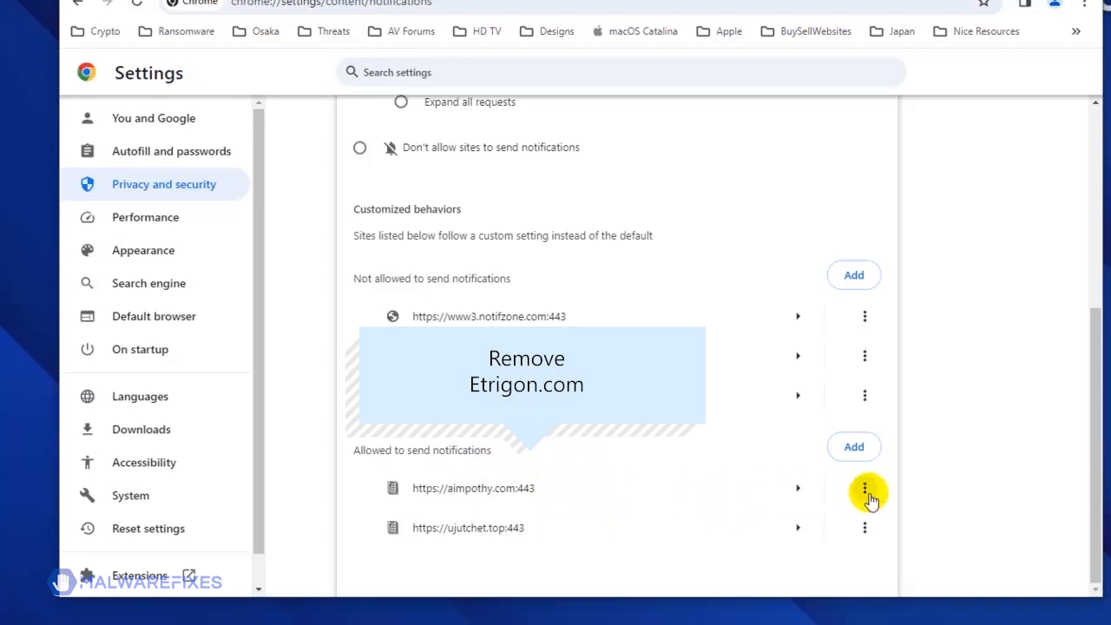
{"action": "left_click", "coordinate": [865, 488]}
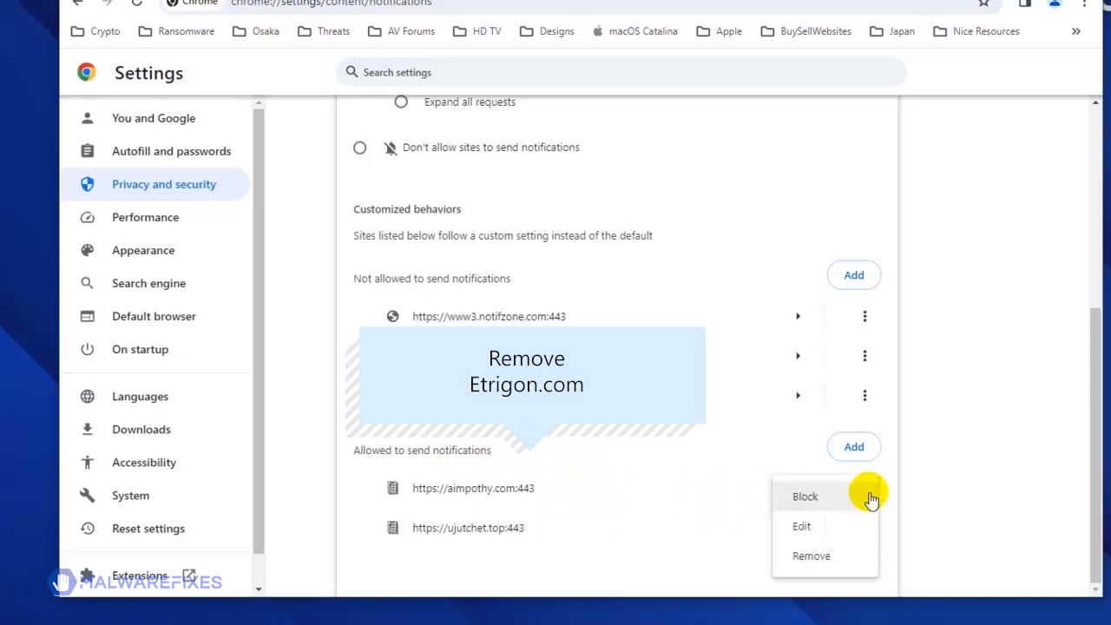
{"action": "mouse_move", "coordinate": [838, 556]}
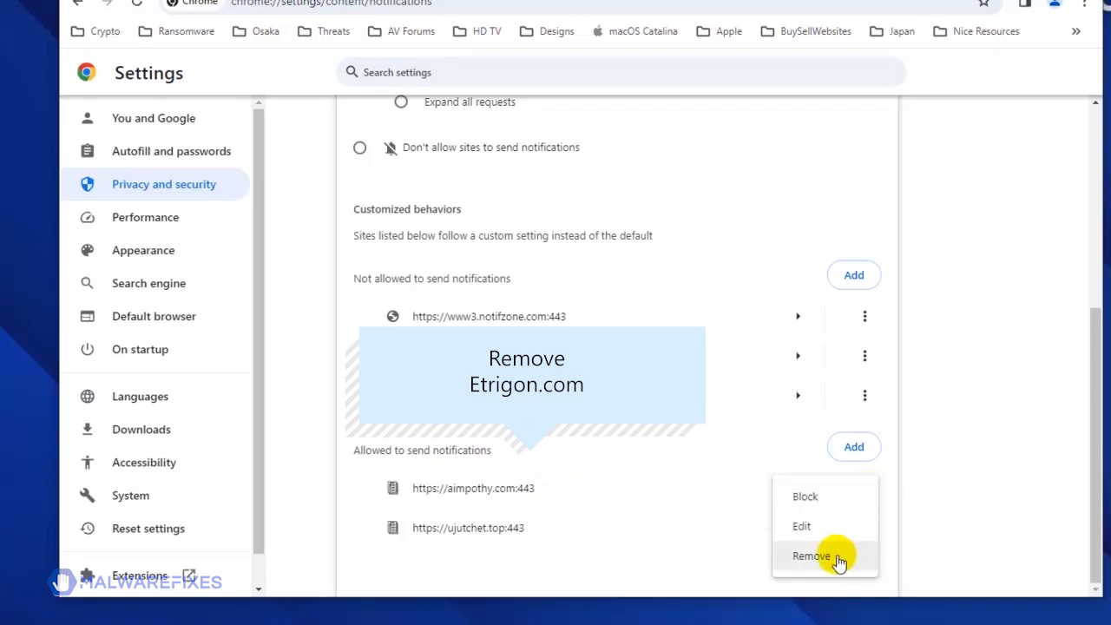
{"action": "mouse_move", "coordinate": [851, 562]}
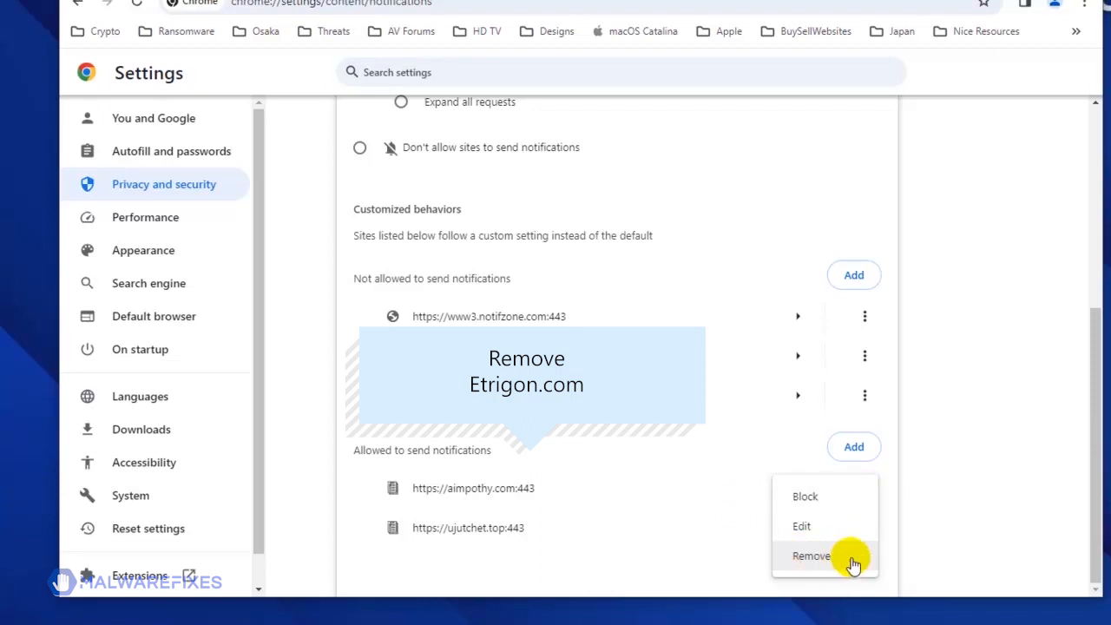
{"action": "mouse_move", "coordinate": [836, 559]}
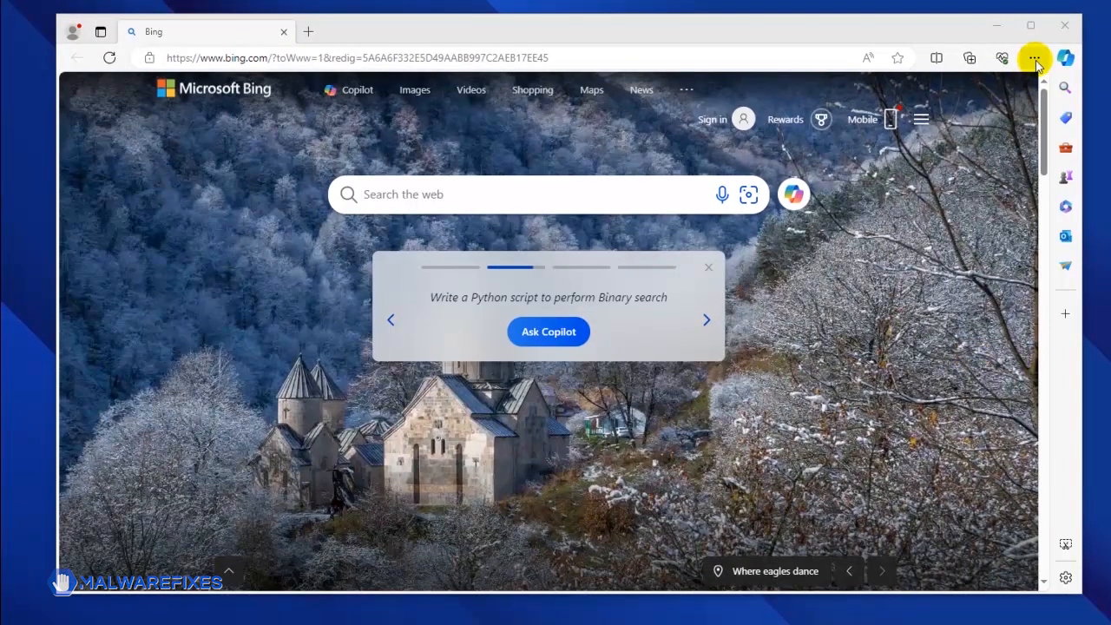
Step: Reach Edge Settings through the ... Settings and more menu
{"action": "left_click", "coordinate": [1034, 57]}
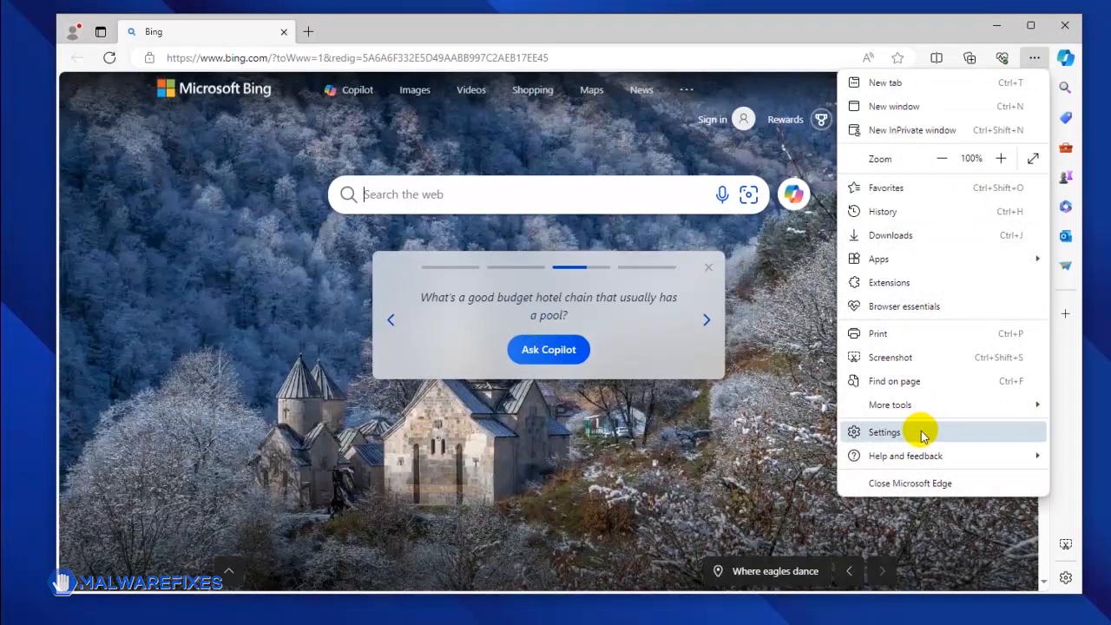
{"action": "left_click", "coordinate": [885, 431]}
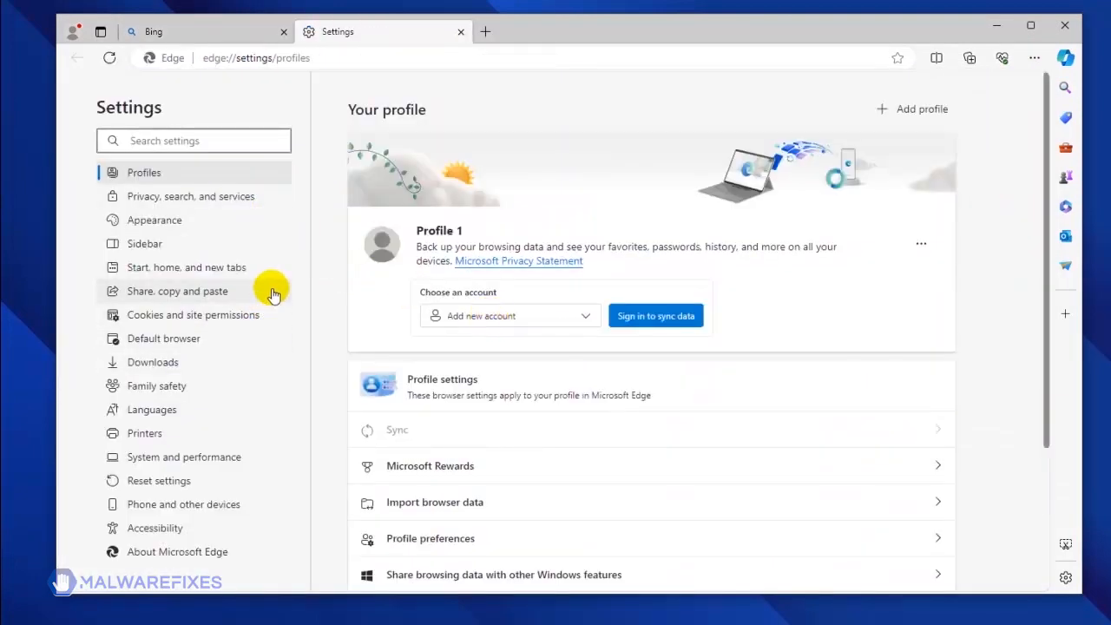
{"action": "mouse_move", "coordinate": [263, 314]}
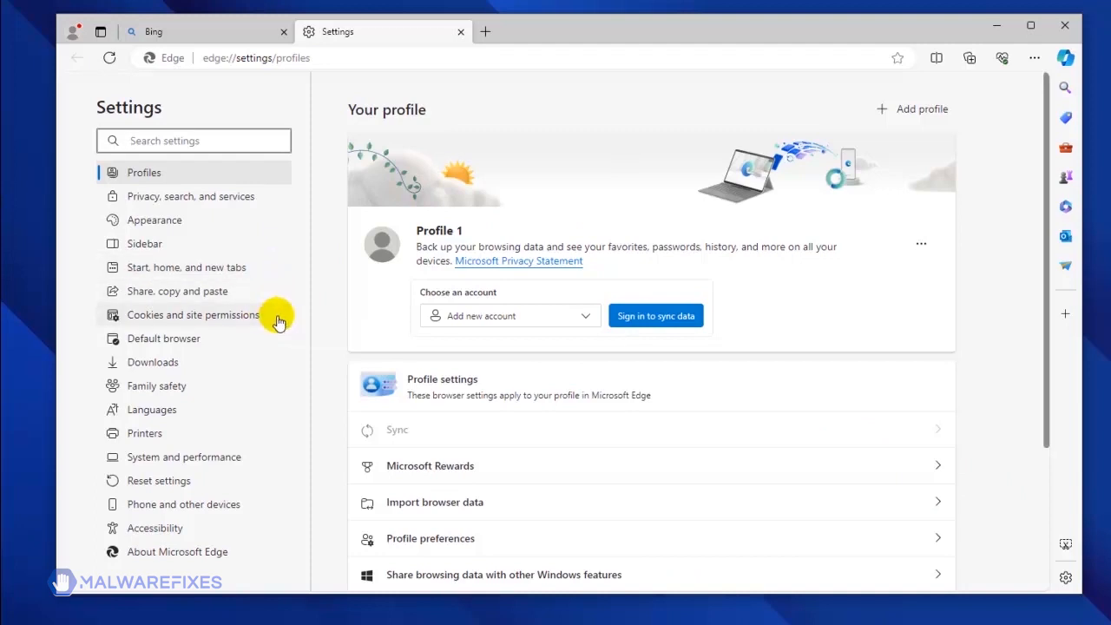
Step: Go to Cookies and site permissions and scroll toward All permissions > Notifications
{"action": "left_click", "coordinate": [193, 314]}
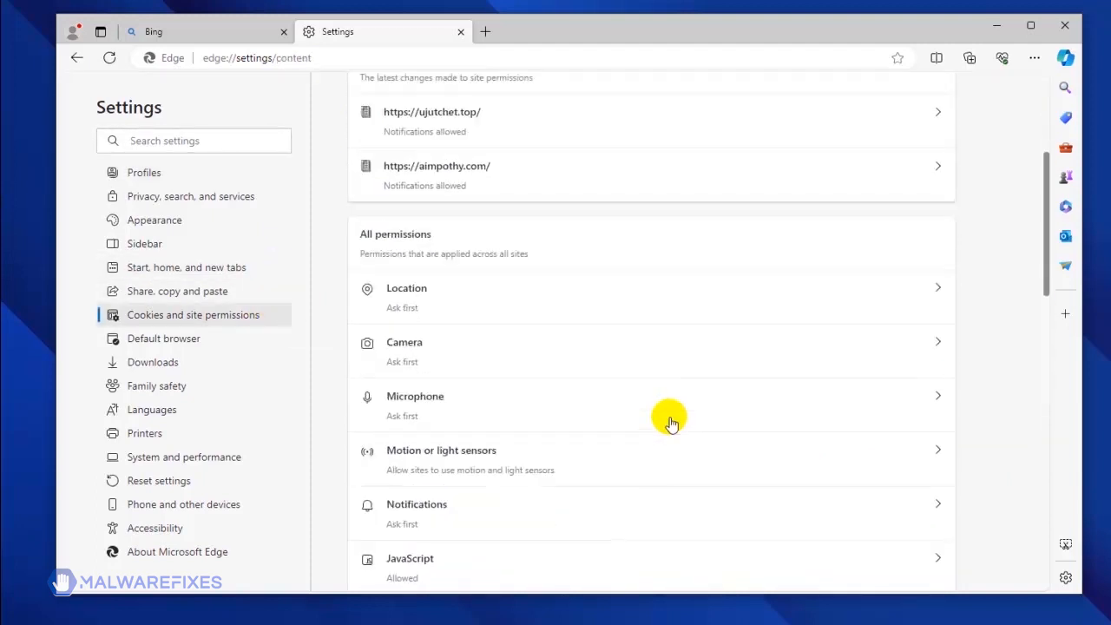
{"action": "scroll", "scroll_direction": "down", "scroll_amount": 3}
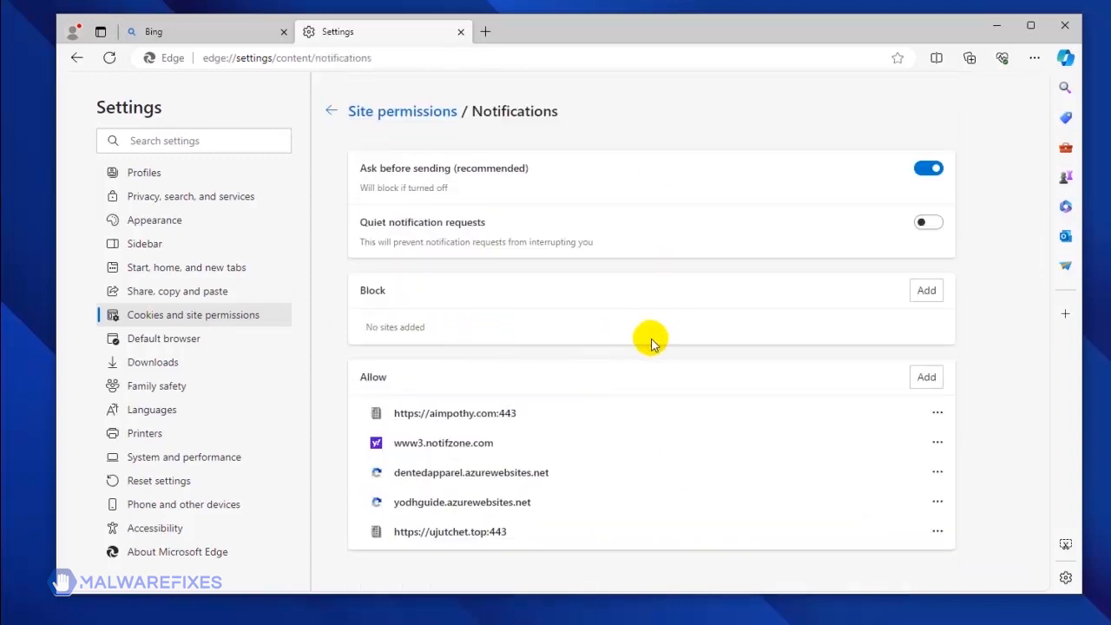
{"action": "mouse_move", "coordinate": [582, 406]}
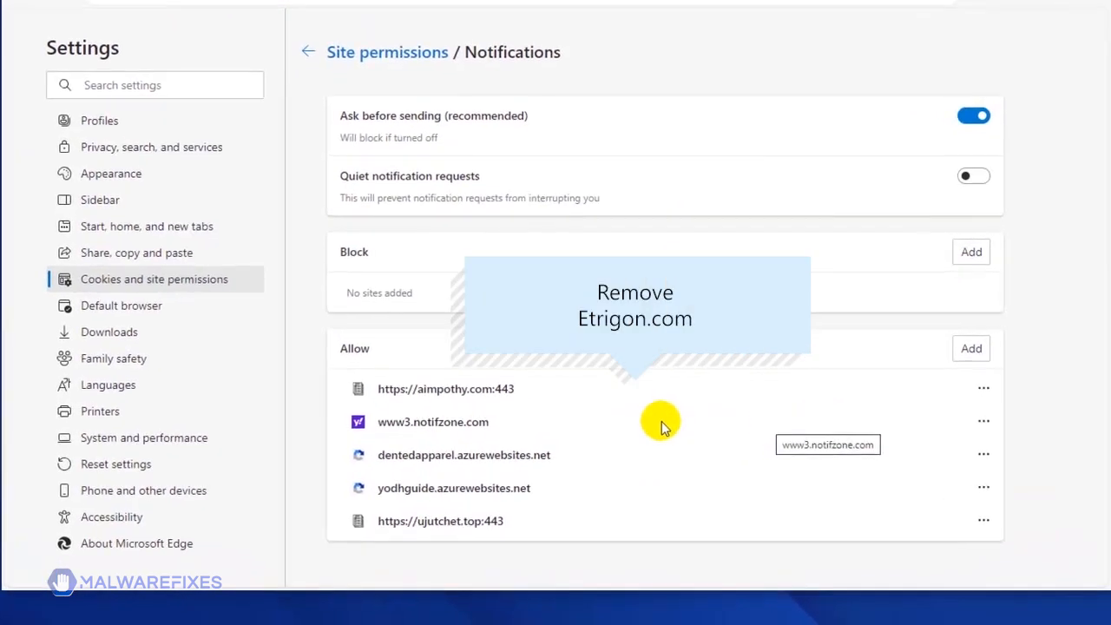
{"action": "mouse_move", "coordinate": [732, 413]}
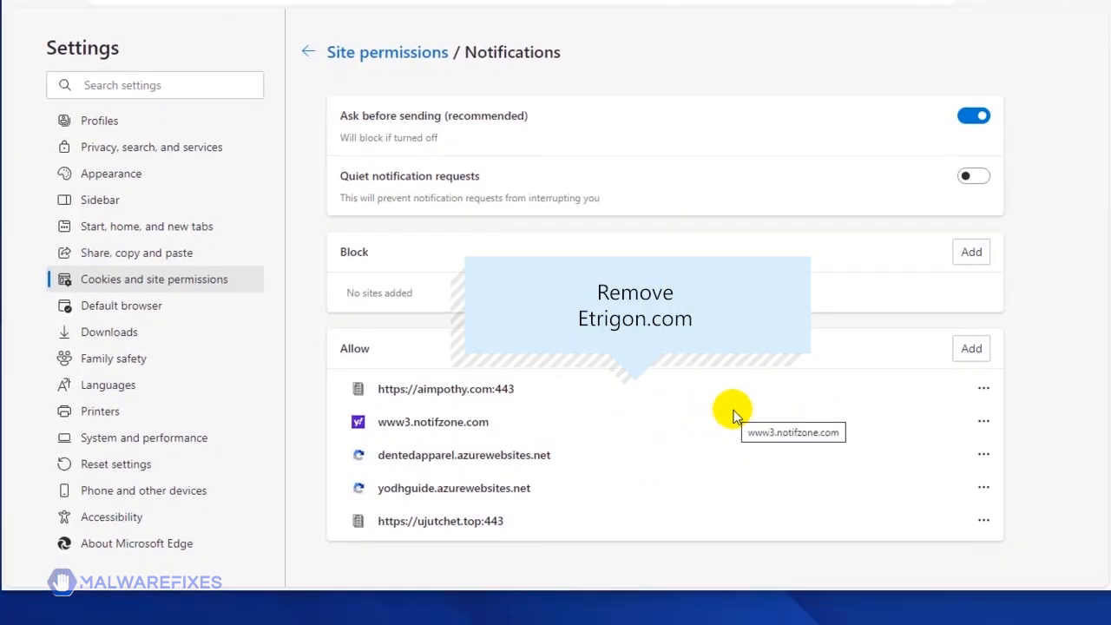
{"action": "mouse_move", "coordinate": [982, 389]}
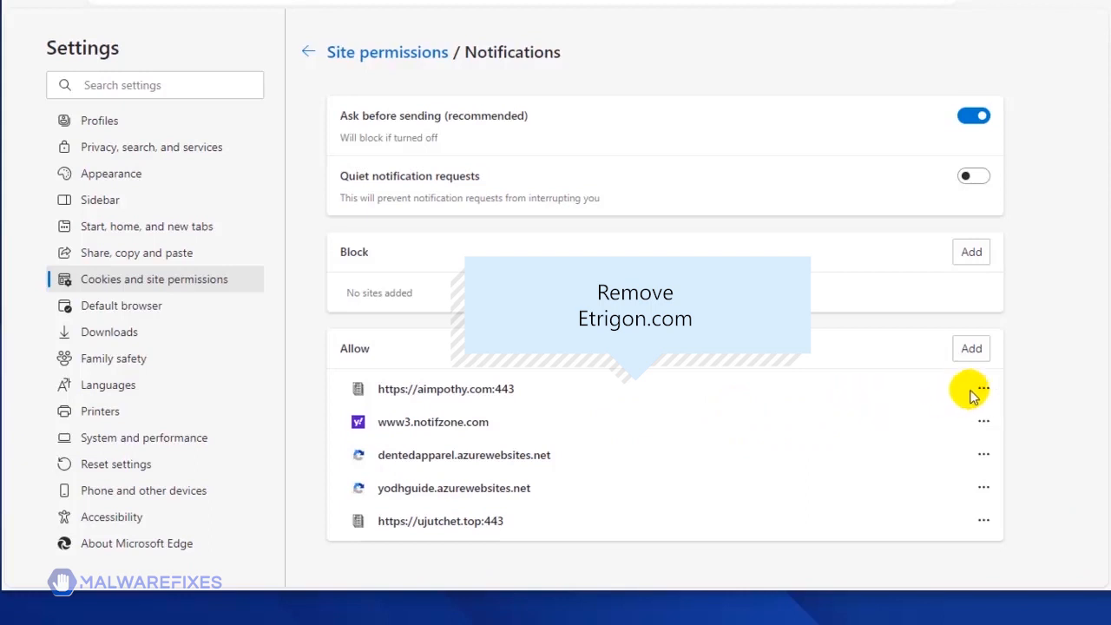
Step: Show Block, Edit and Remove for aimpothy.com in Edge's Allow list
{"action": "left_click", "coordinate": [982, 389]}
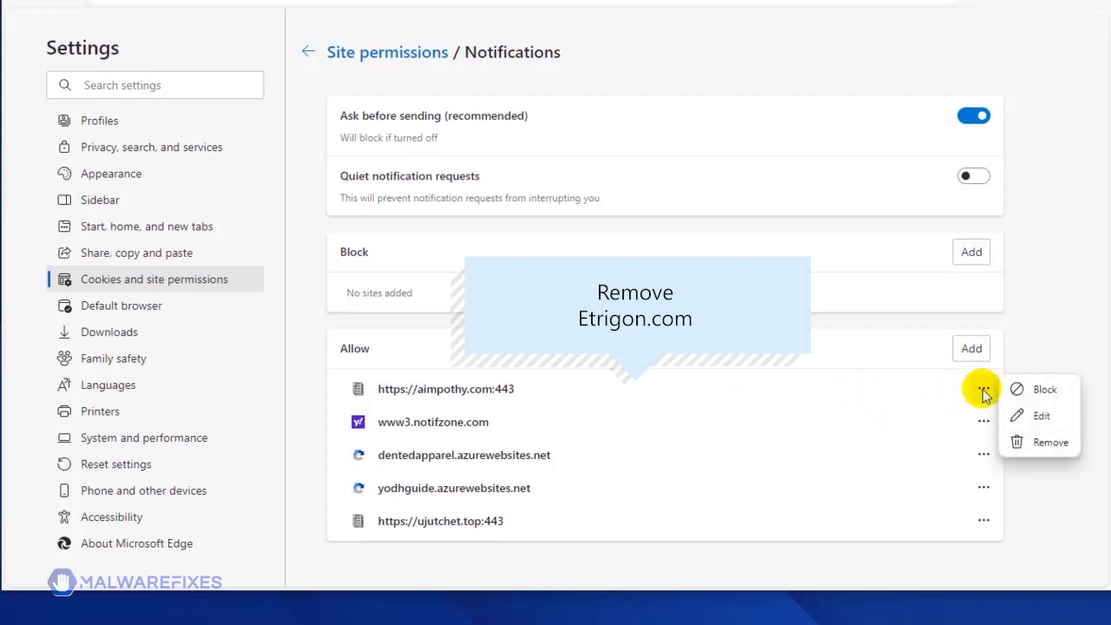
{"action": "mouse_move", "coordinate": [1041, 442]}
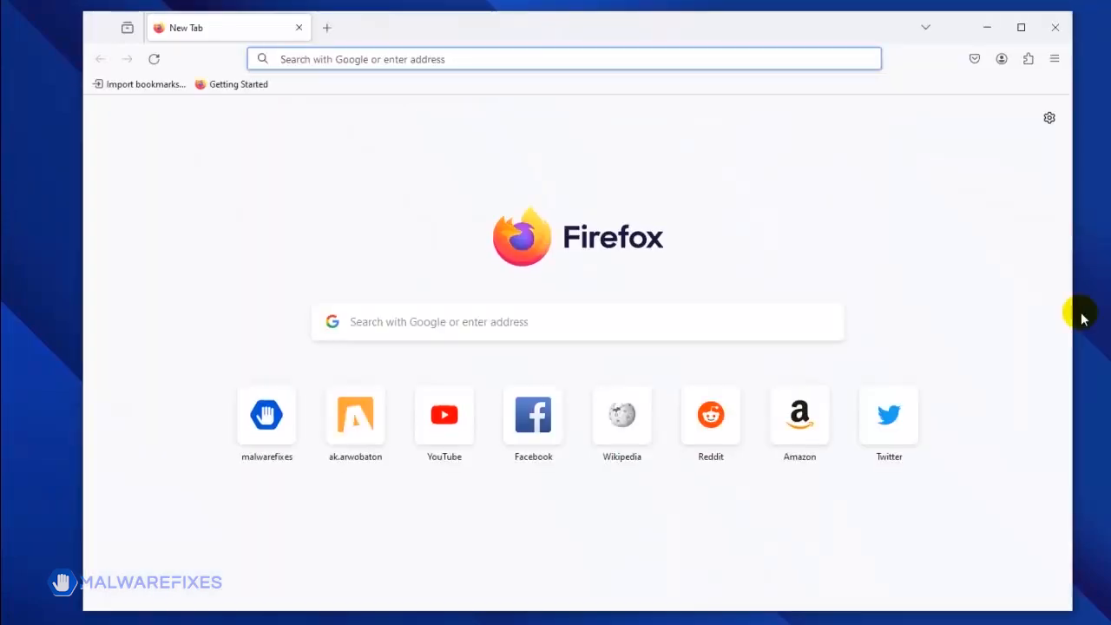
{"action": "mouse_move", "coordinate": [1053, 59]}
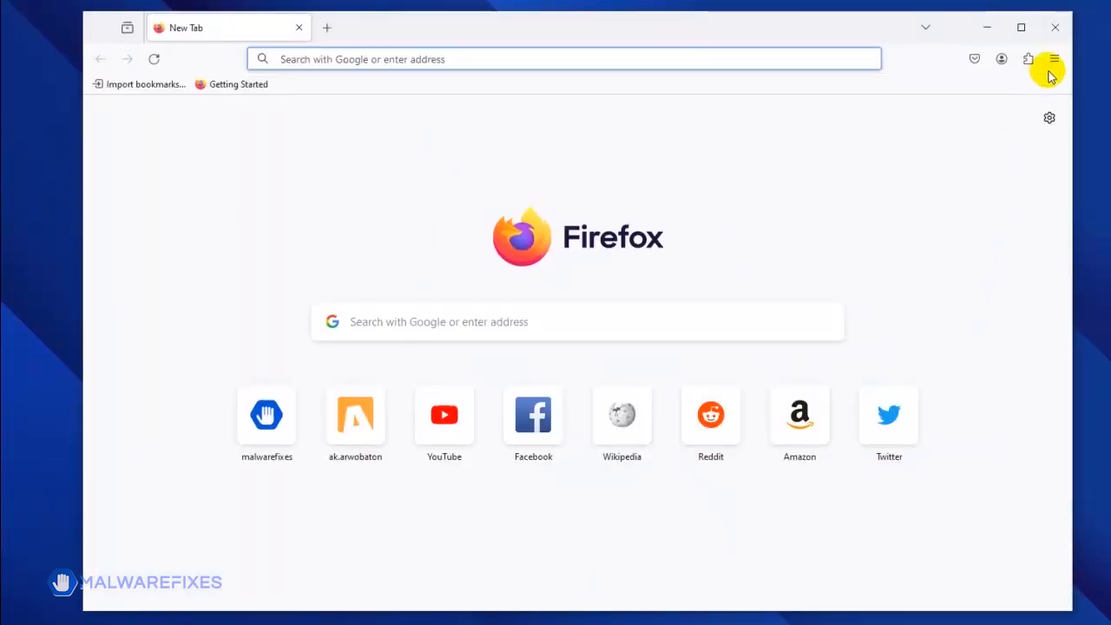
Step: Reach Firefox Settings through the hamburger application menu
{"action": "left_click", "coordinate": [1053, 59]}
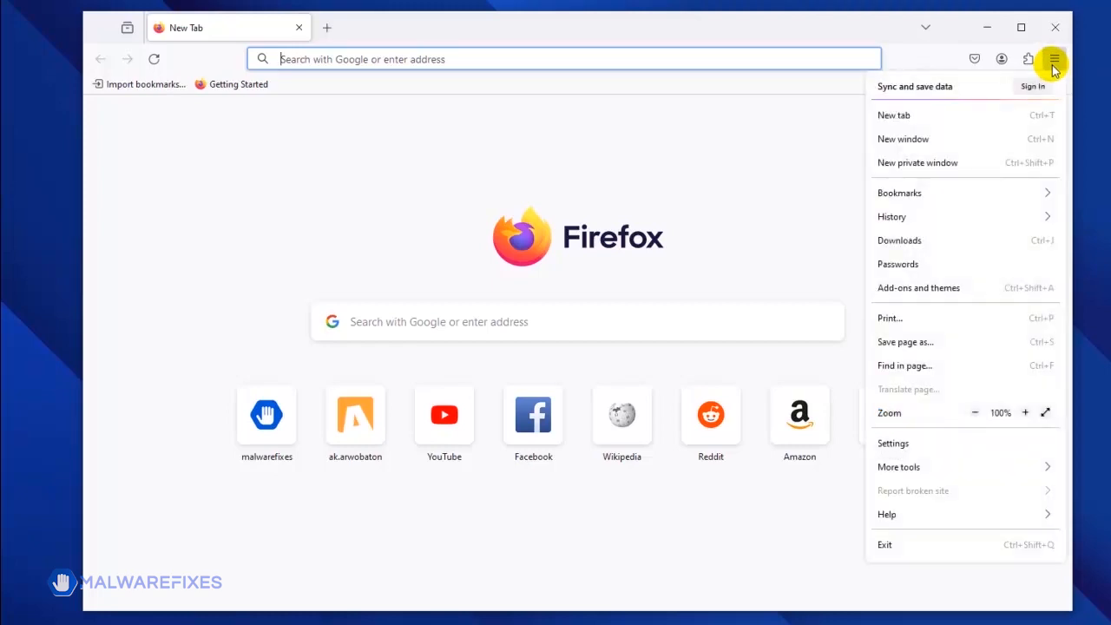
{"action": "mouse_move", "coordinate": [965, 216]}
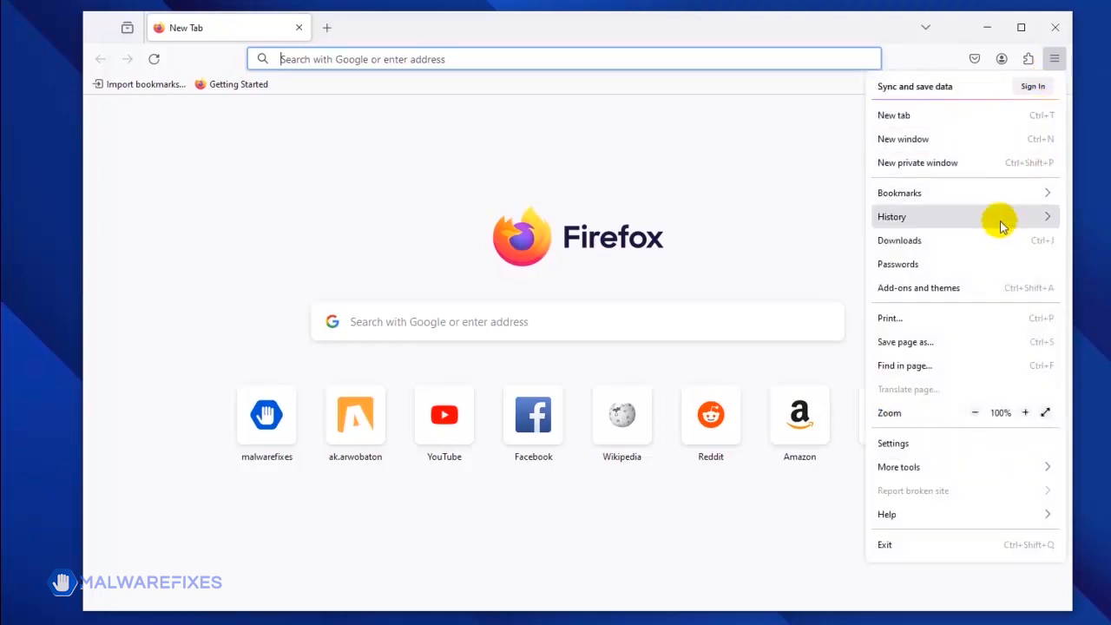
{"action": "mouse_move", "coordinate": [937, 443]}
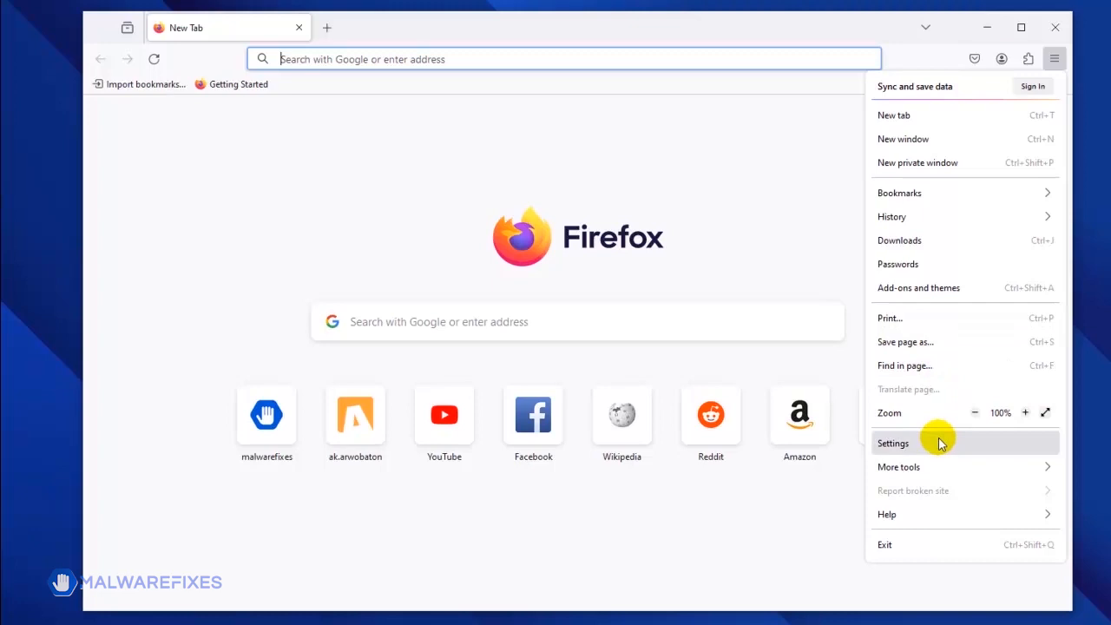
{"action": "left_click", "coordinate": [892, 442]}
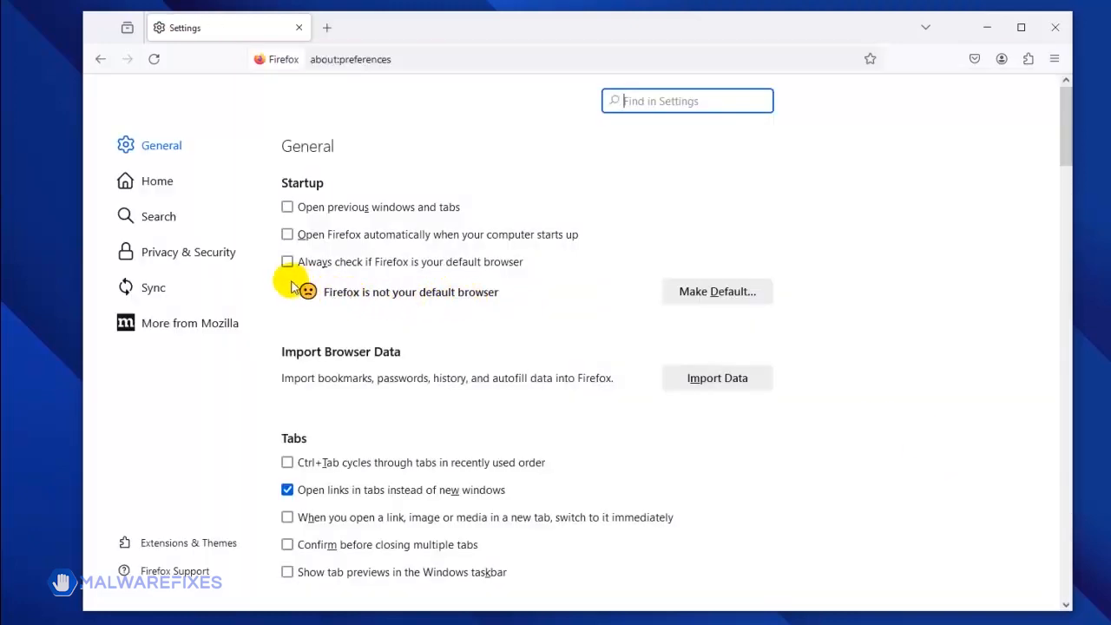
{"action": "mouse_move", "coordinate": [246, 257]}
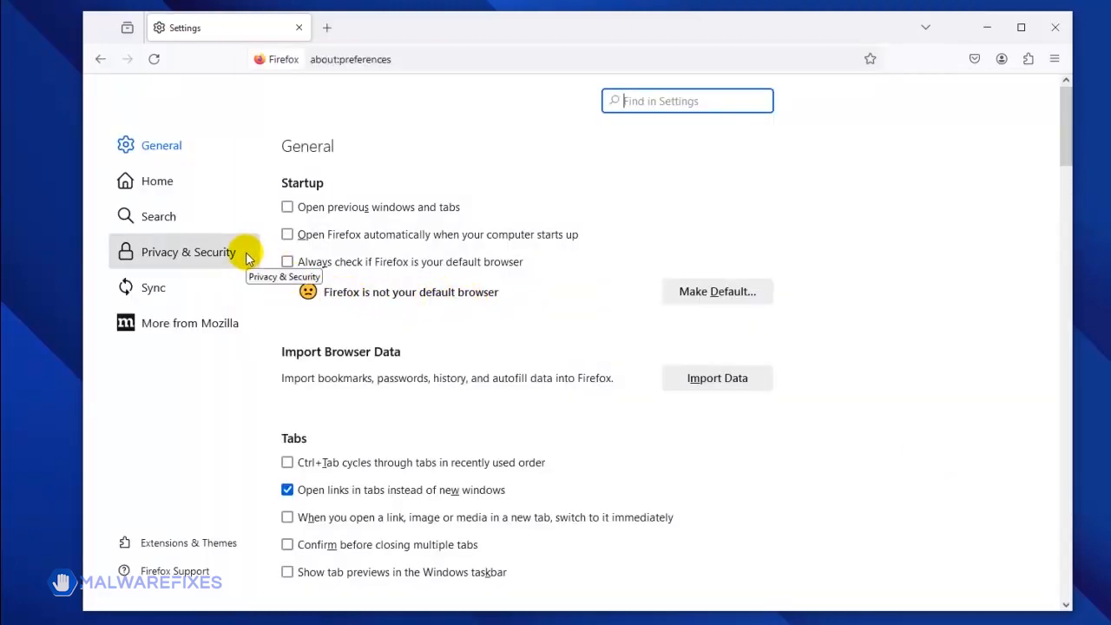
Step: Go to Privacy & Security, scroll to Permissions and launch the Notifications Settings… list
{"action": "left_click", "coordinate": [187, 252]}
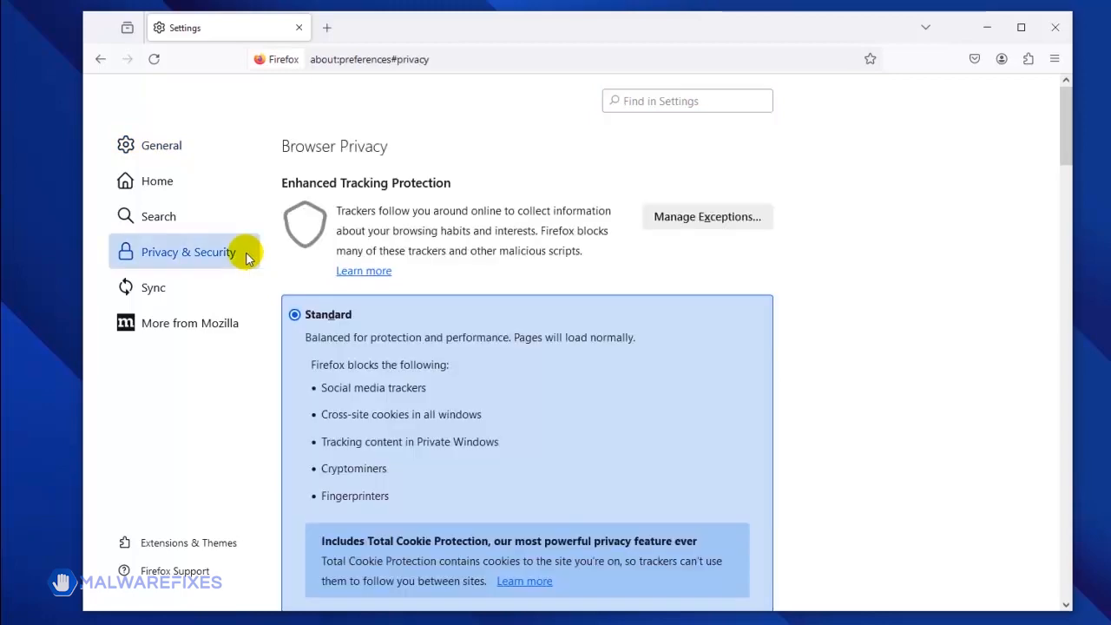
{"action": "scroll", "scroll_direction": "down", "scroll_amount": 3}
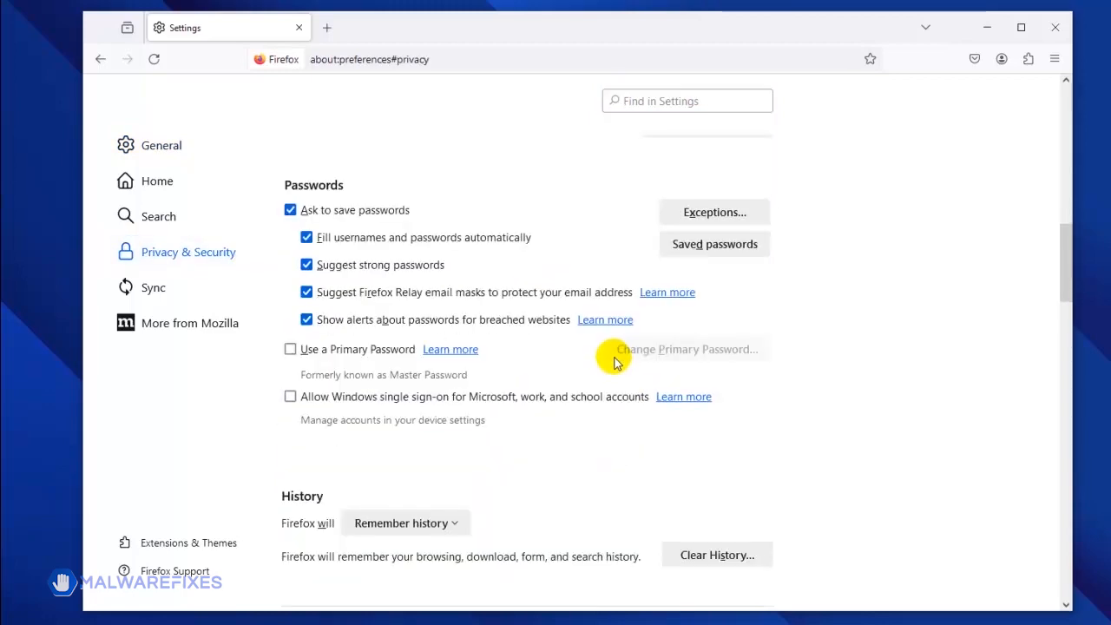
{"action": "scroll", "scroll_direction": "down", "scroll_amount": 3}
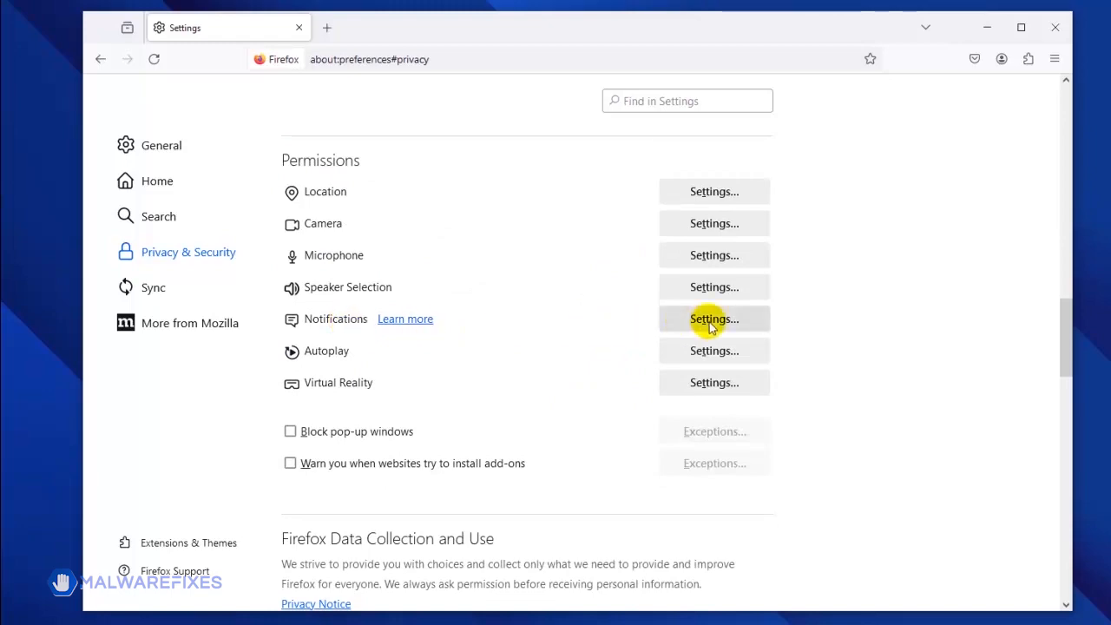
{"action": "left_click", "coordinate": [714, 319]}
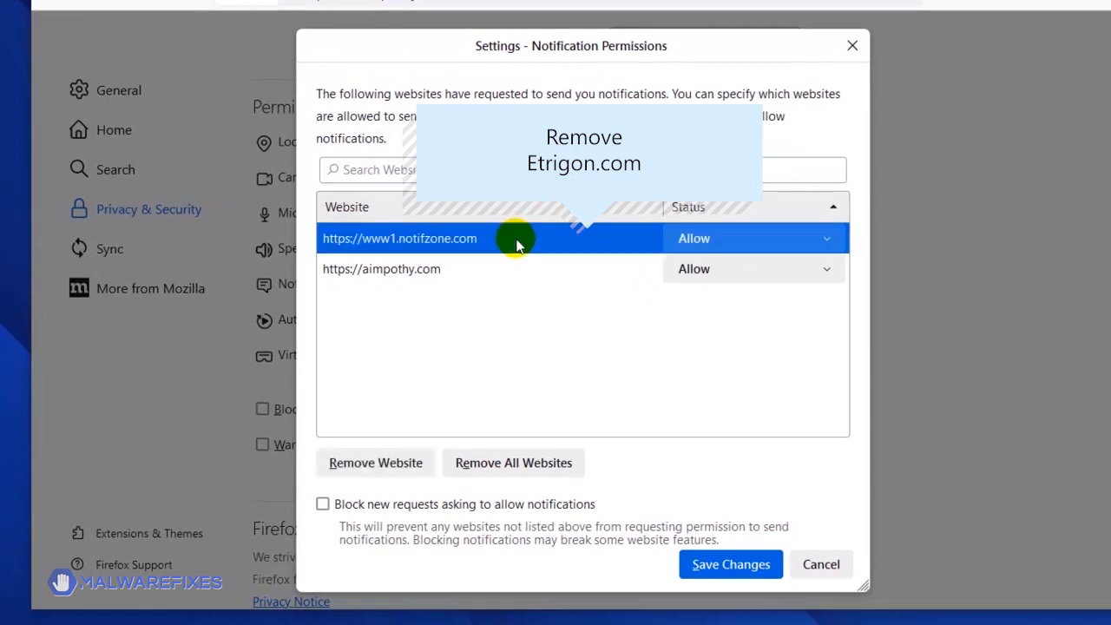
{"action": "mouse_move", "coordinate": [375, 461]}
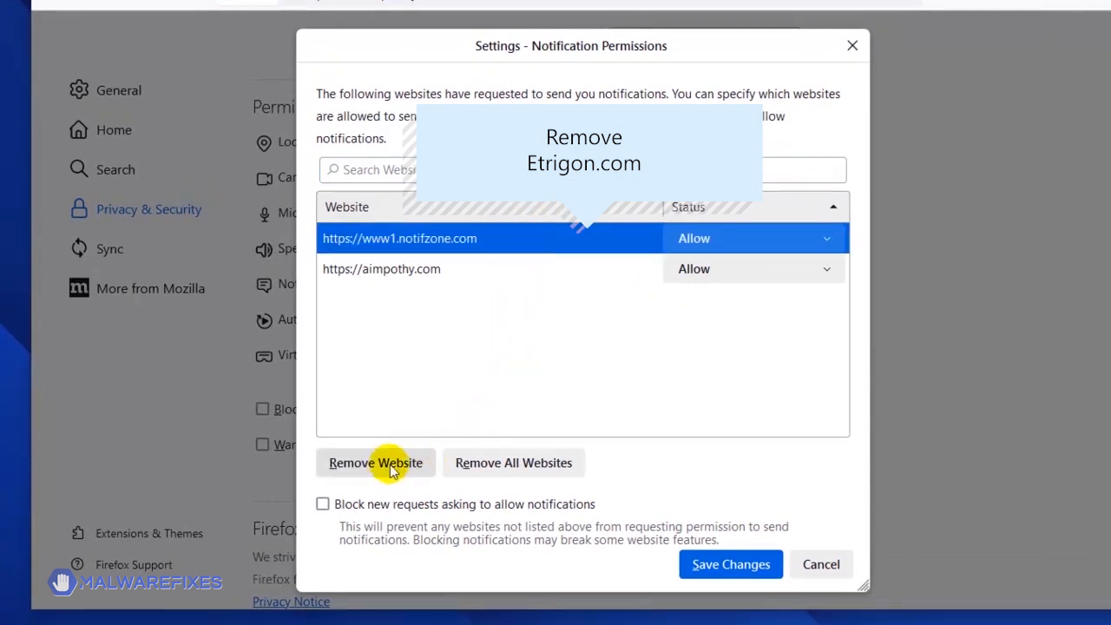